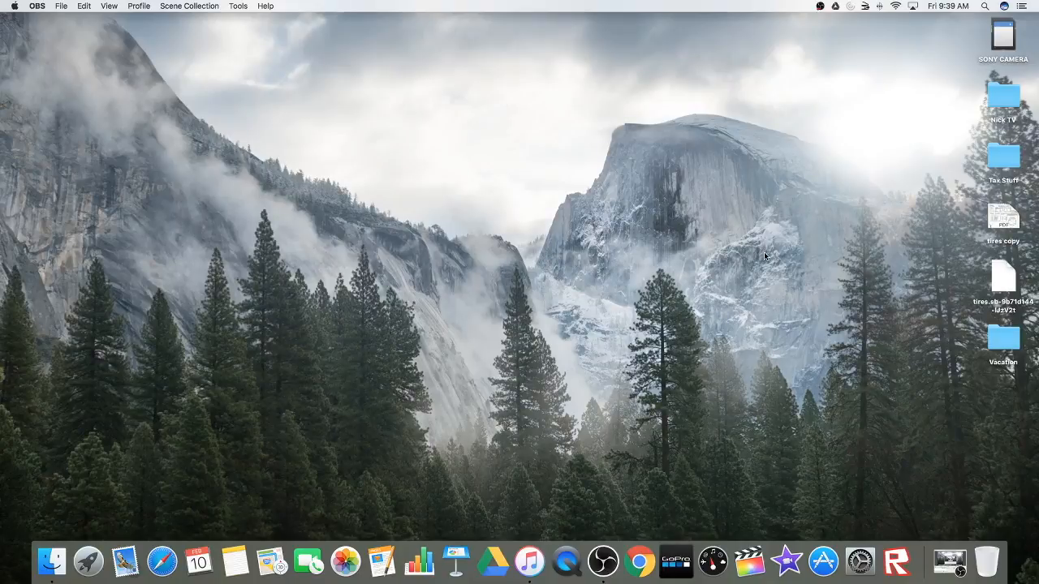
mouse_move(640, 453)
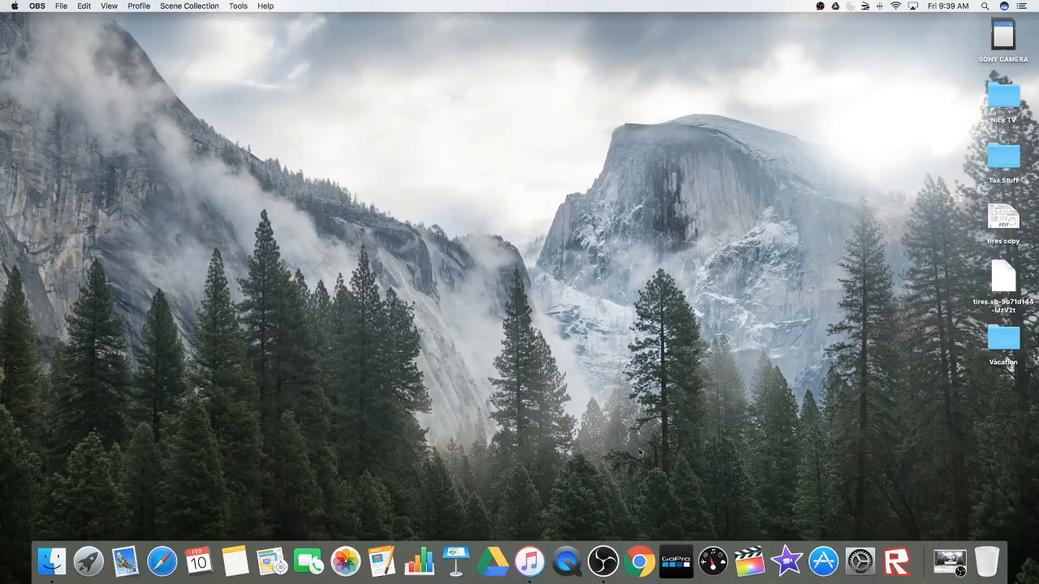
mouse_move(565, 562)
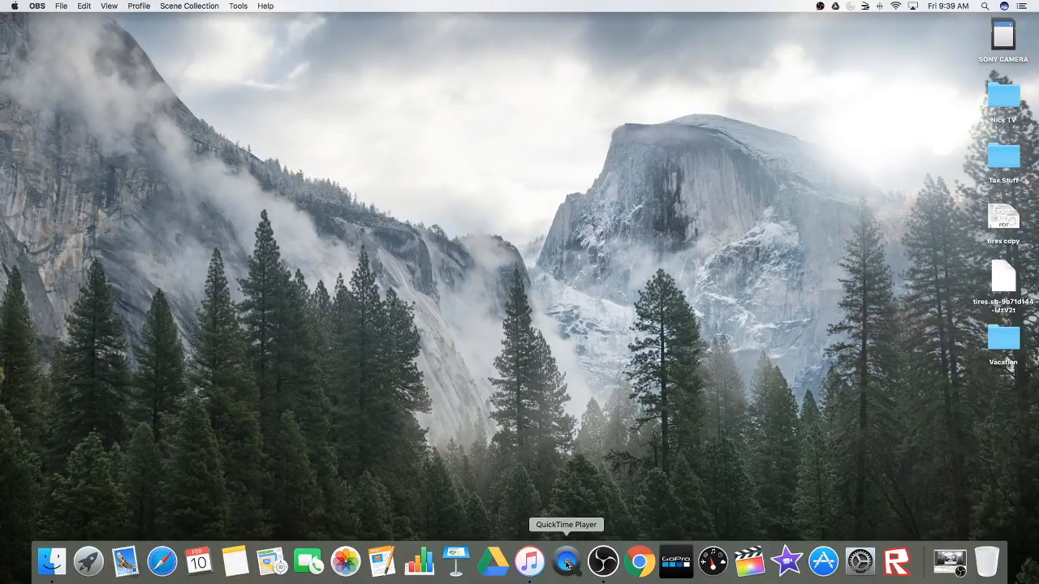
mouse_move(579, 497)
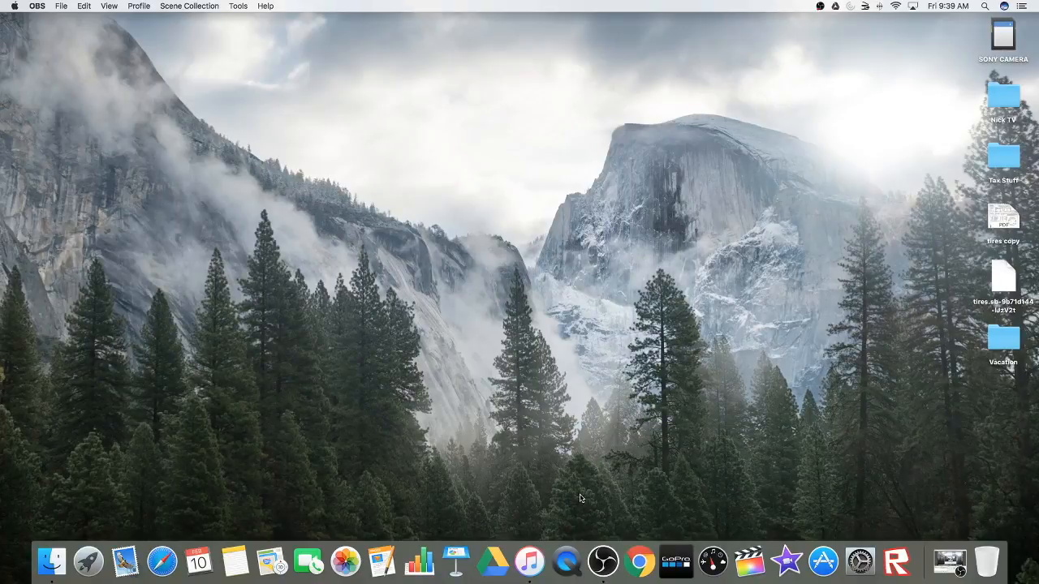
mouse_move(567, 562)
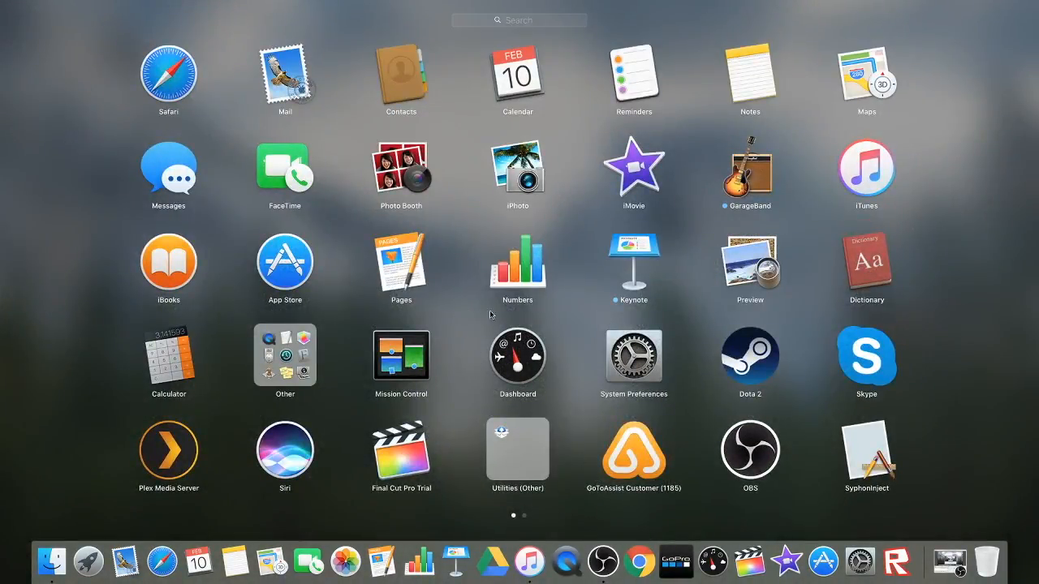
mouse_move(276, 351)
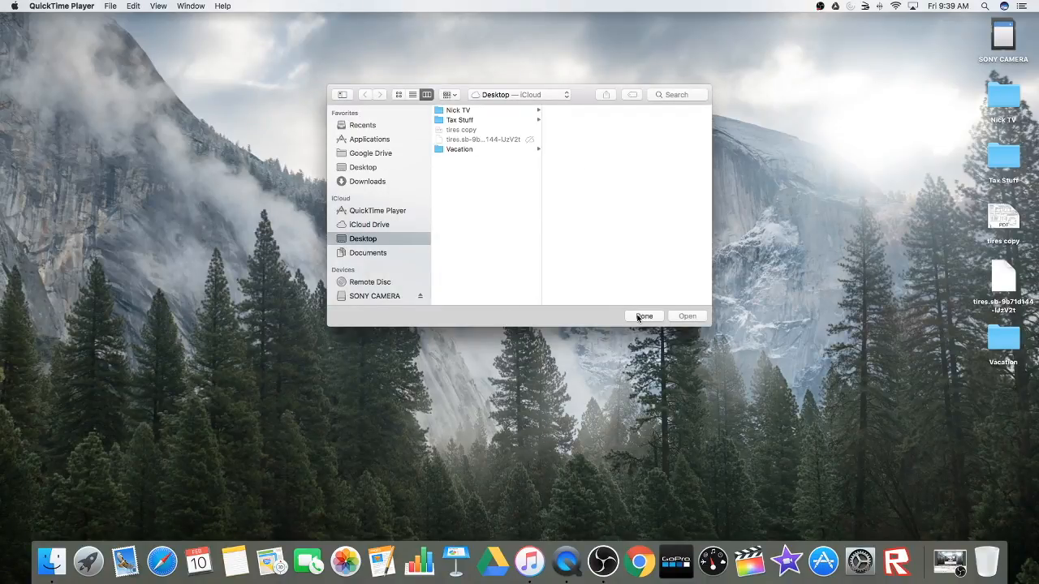
Step: Dismiss QuickTime Player's file-opening window so no player window remains
left_click(642, 315)
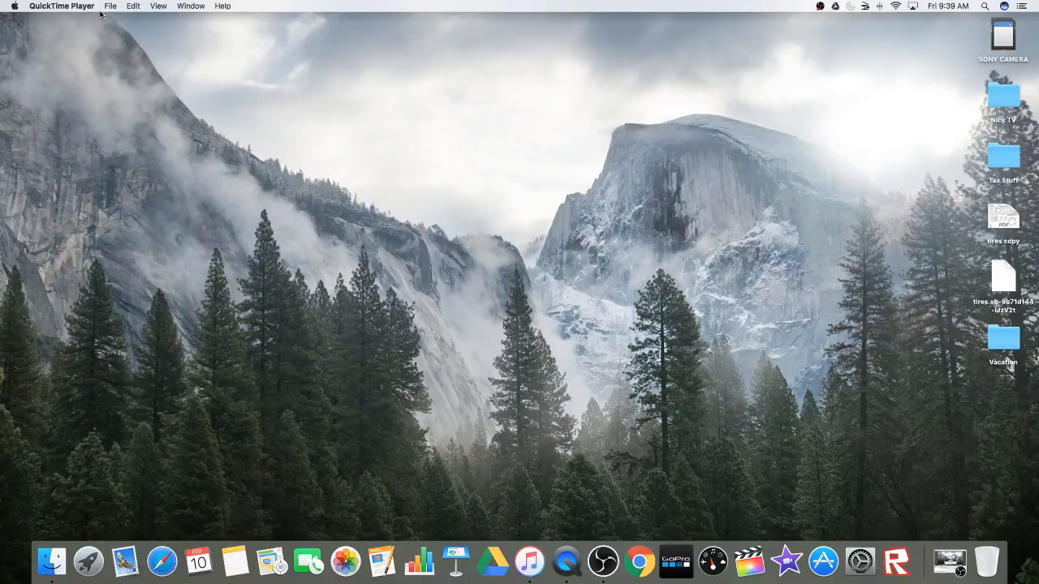
Step: Bring up the File menu listing the new recording commands
left_click(110, 7)
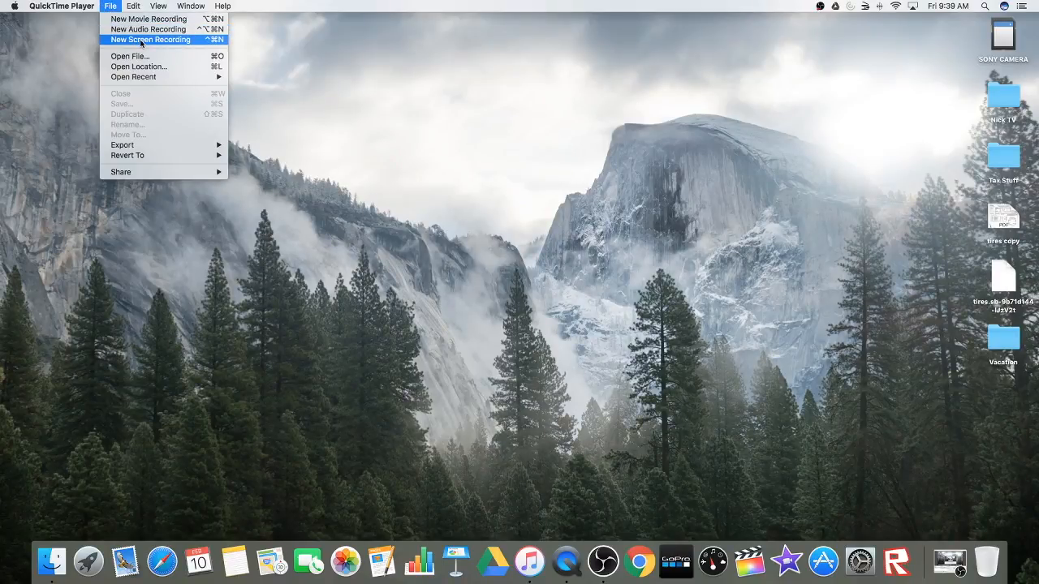
mouse_move(149, 29)
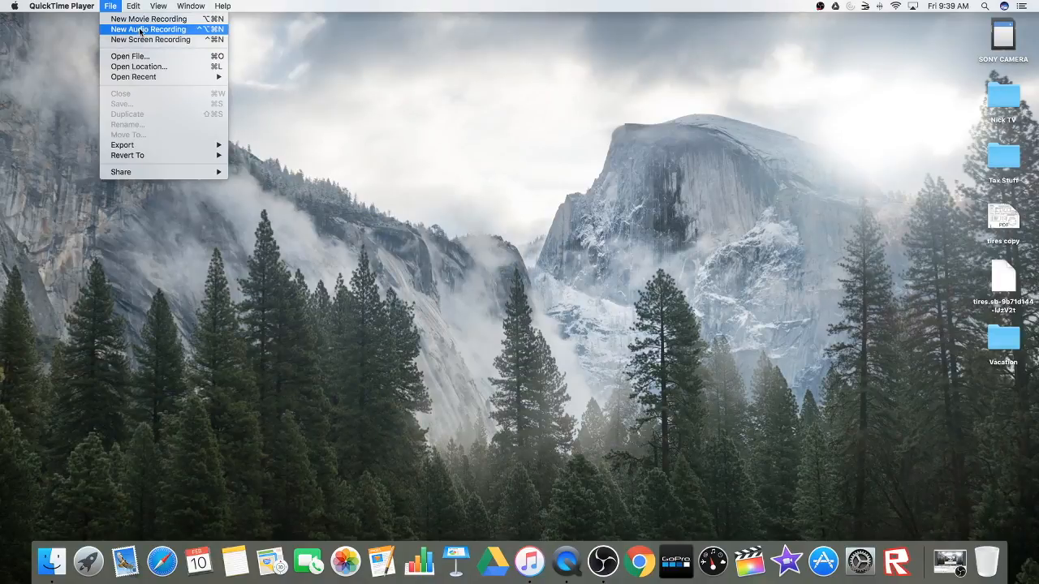
mouse_move(149, 20)
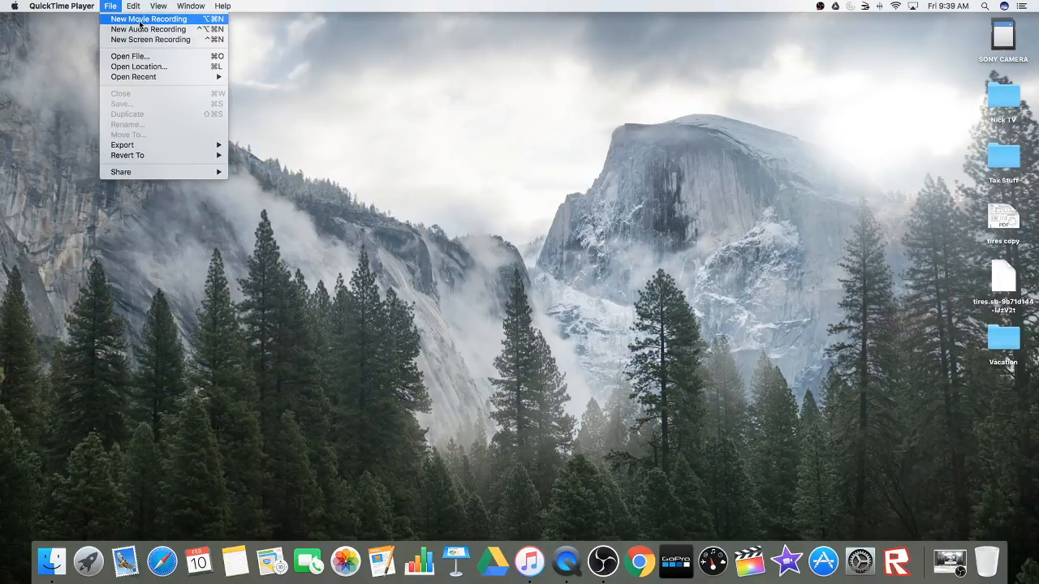
mouse_move(143, 24)
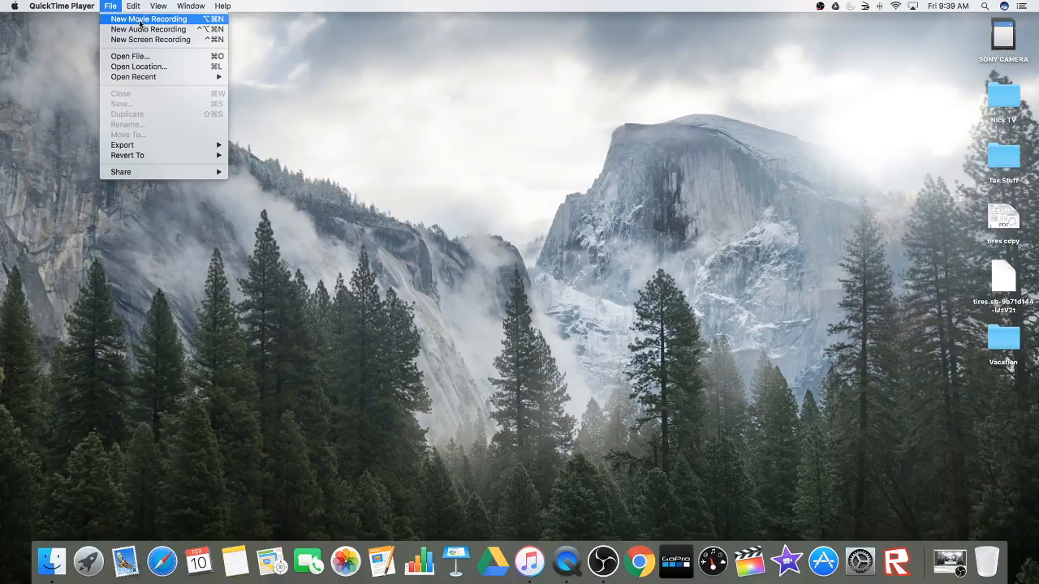
mouse_move(149, 39)
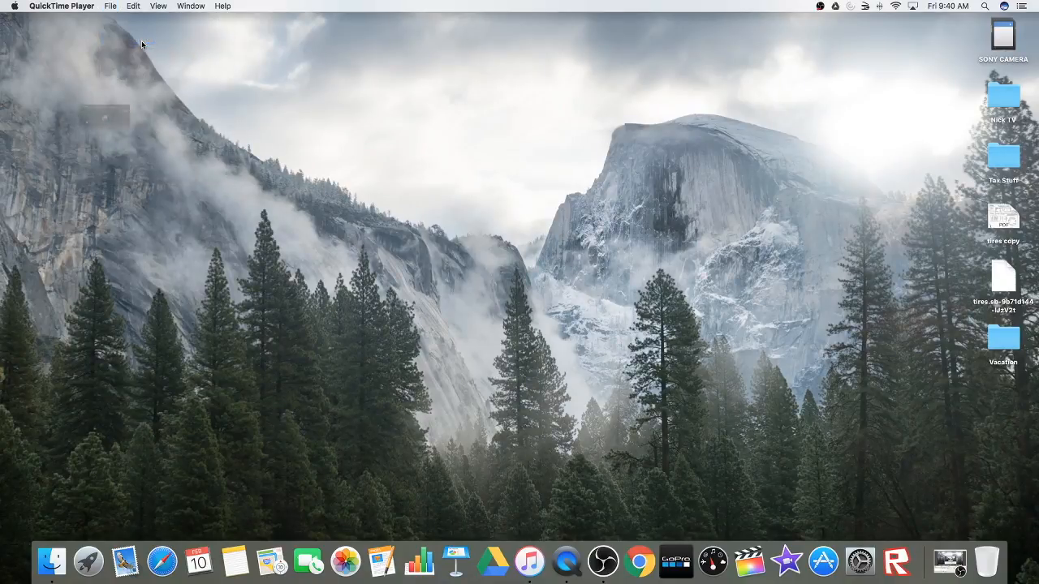
Step: Drag the Screen Recording window by its title bar toward the centre of the desktop
left_click(110, 7)
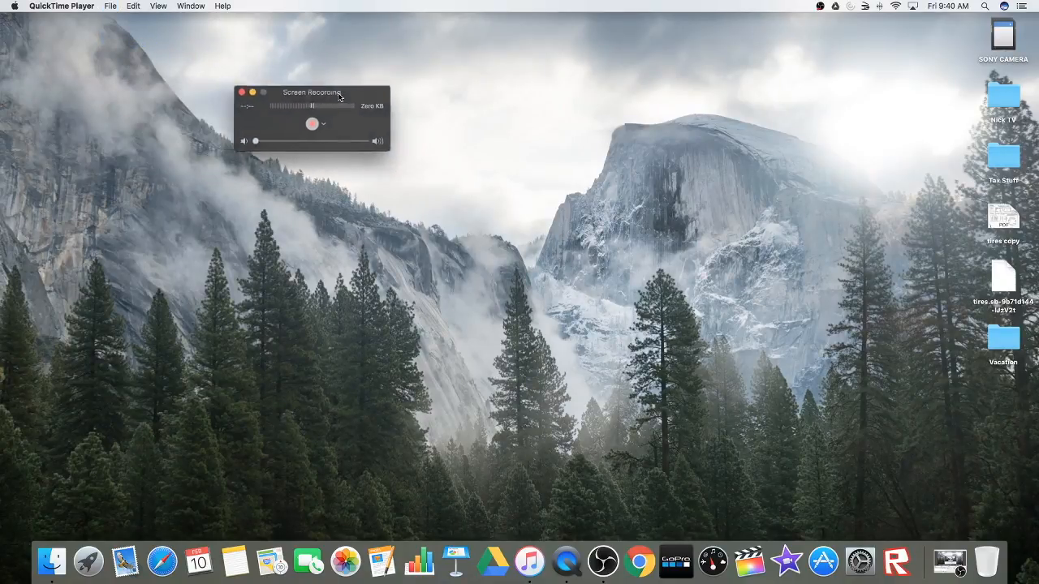
left_click_drag(312, 91, 425, 143)
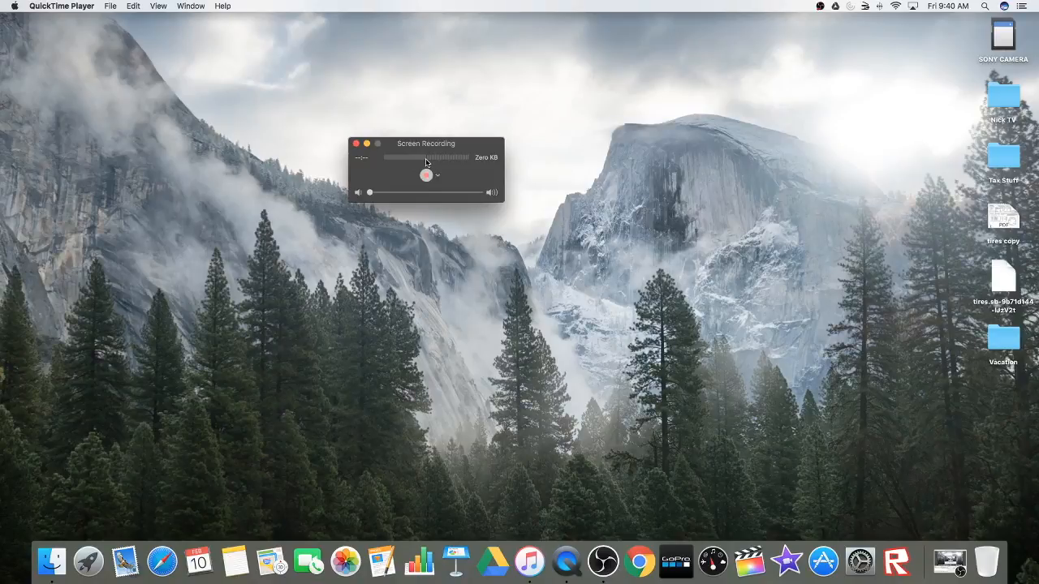
mouse_move(429, 163)
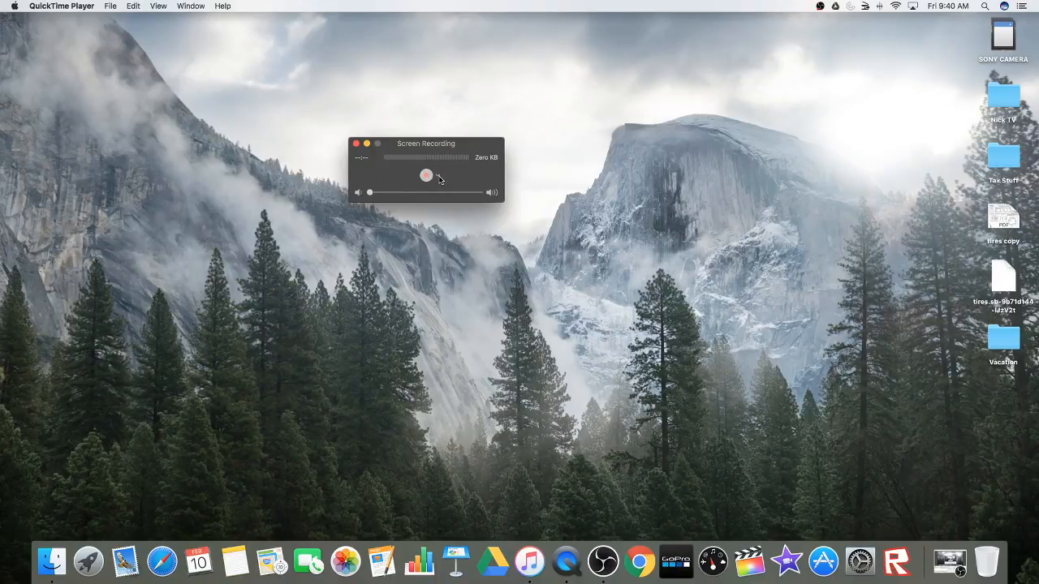
left_click(437, 175)
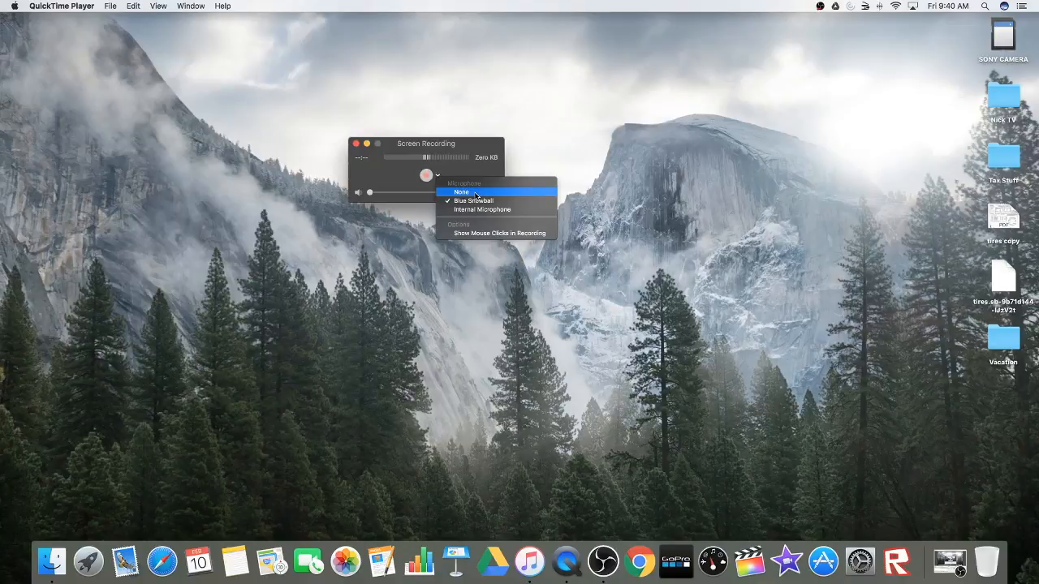
mouse_move(497, 202)
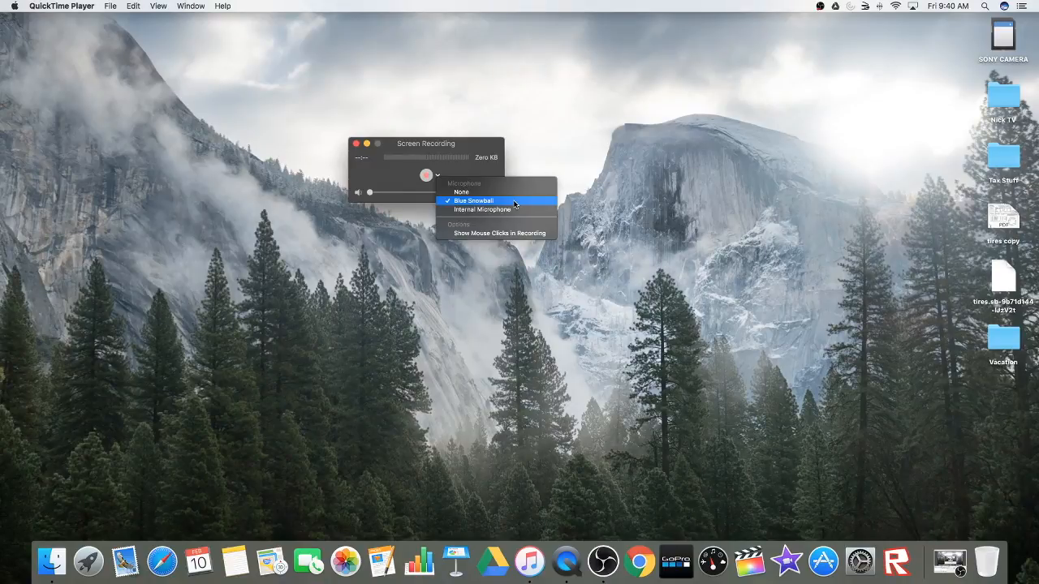
mouse_move(482, 210)
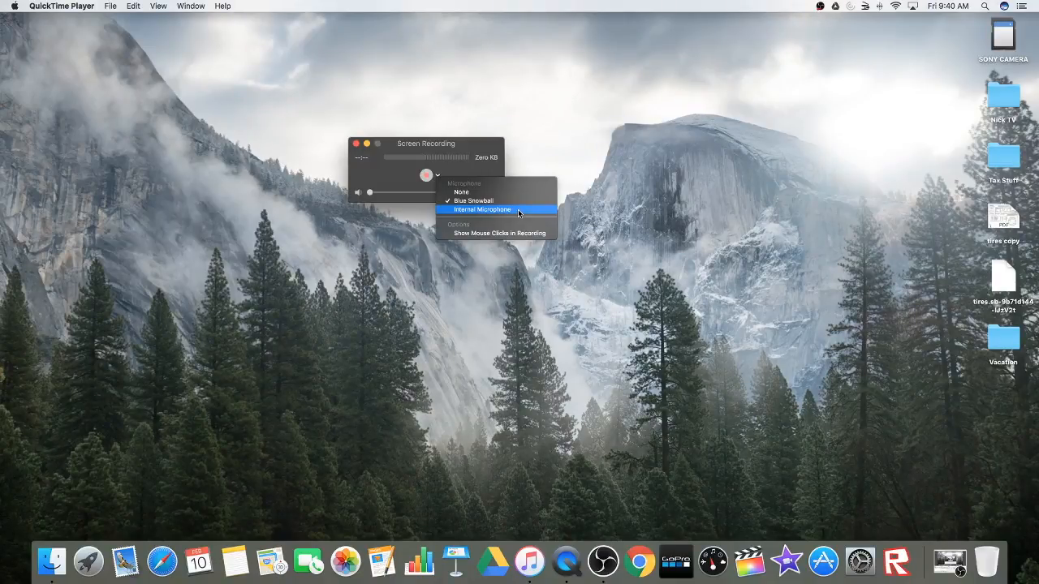
mouse_move(516, 213)
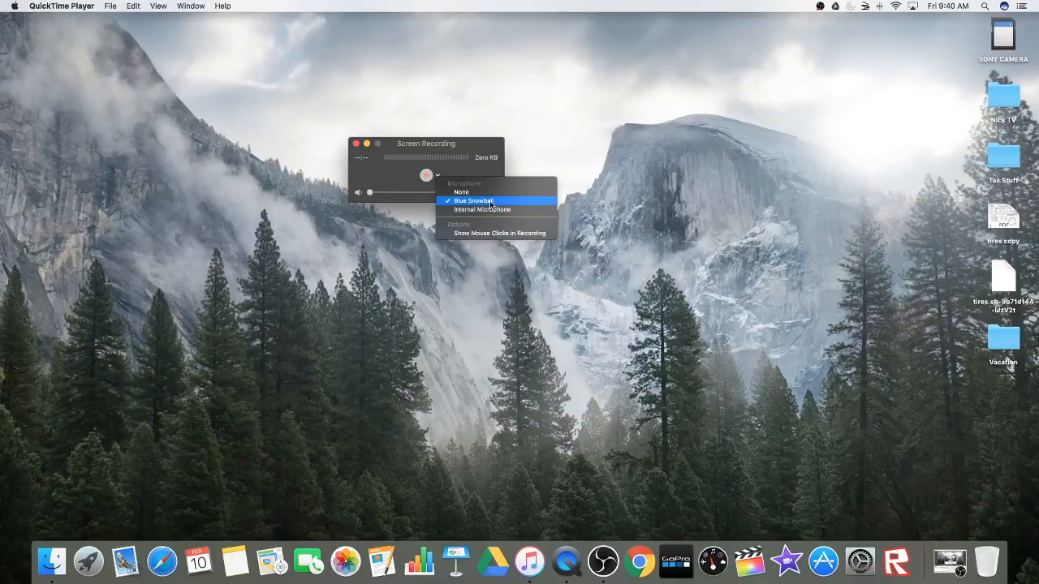
mouse_move(461, 191)
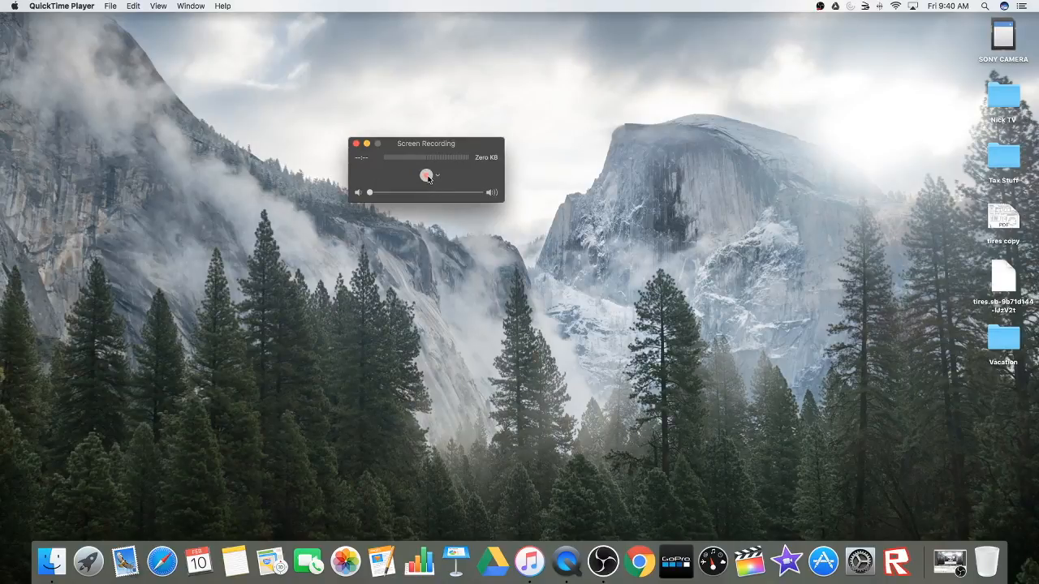
Step: Start the screen recording via the red record button, showing the full/partial-screen prompt
left_click(425, 176)
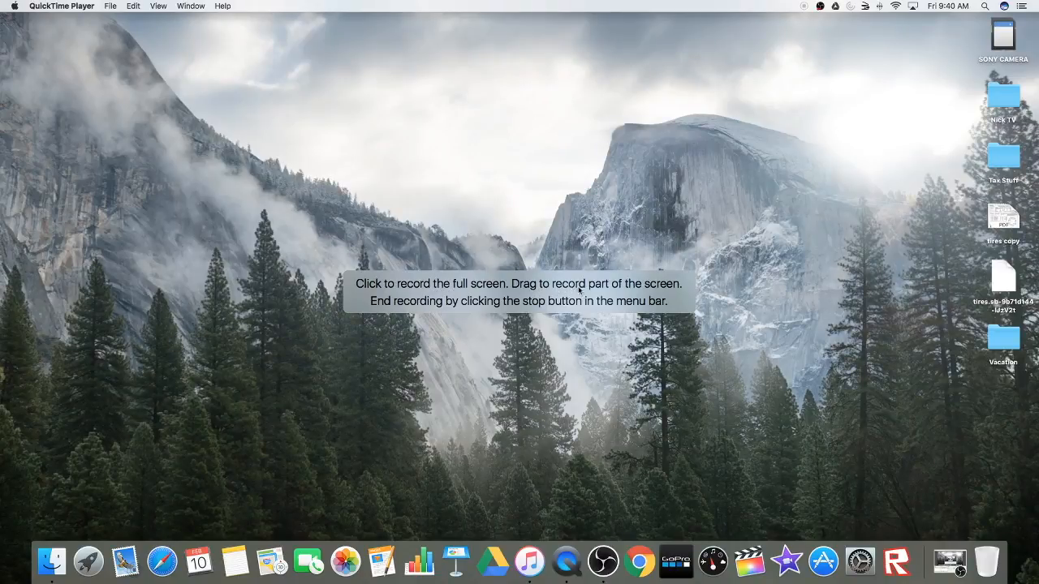
mouse_move(469, 310)
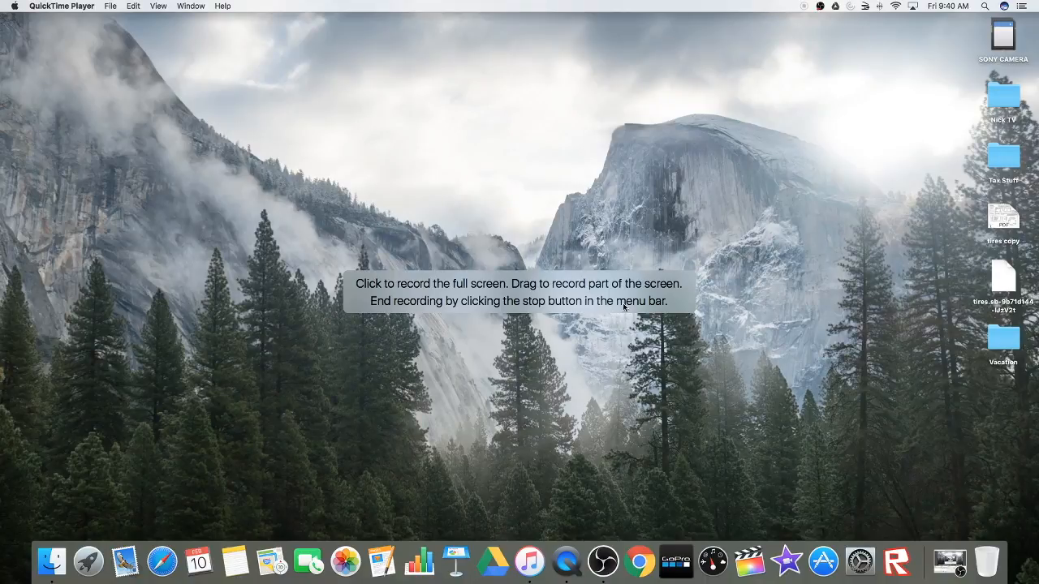
mouse_move(357, 148)
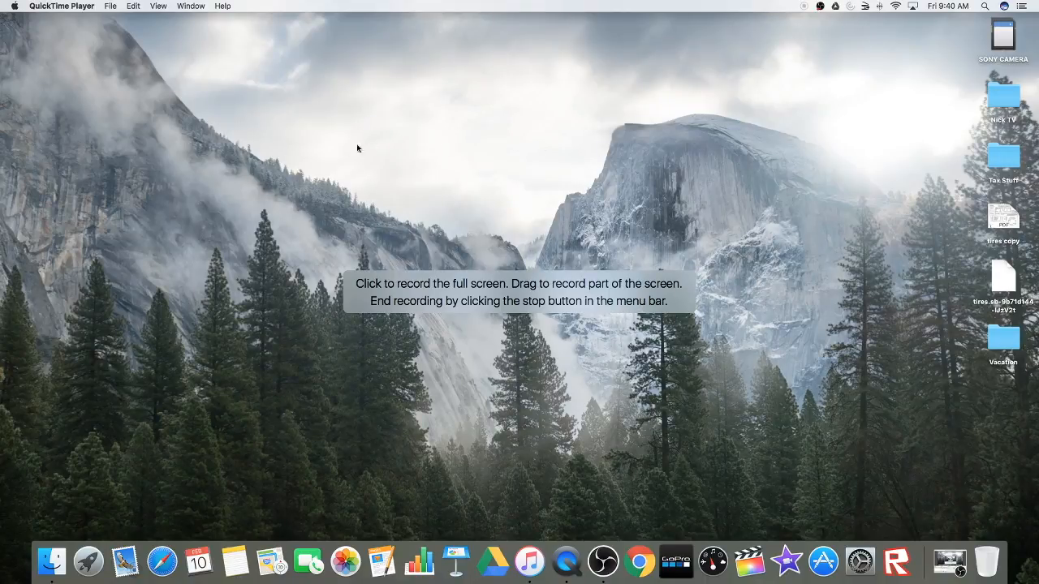
mouse_move(507, 234)
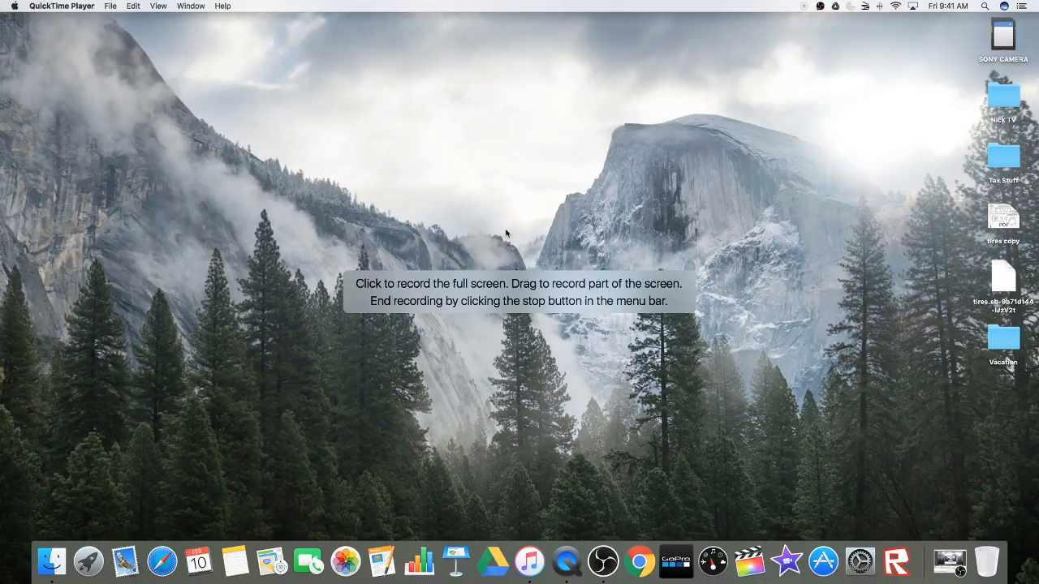
Step: Record the entire Mac screen by choosing the full-screen option
left_click(507, 234)
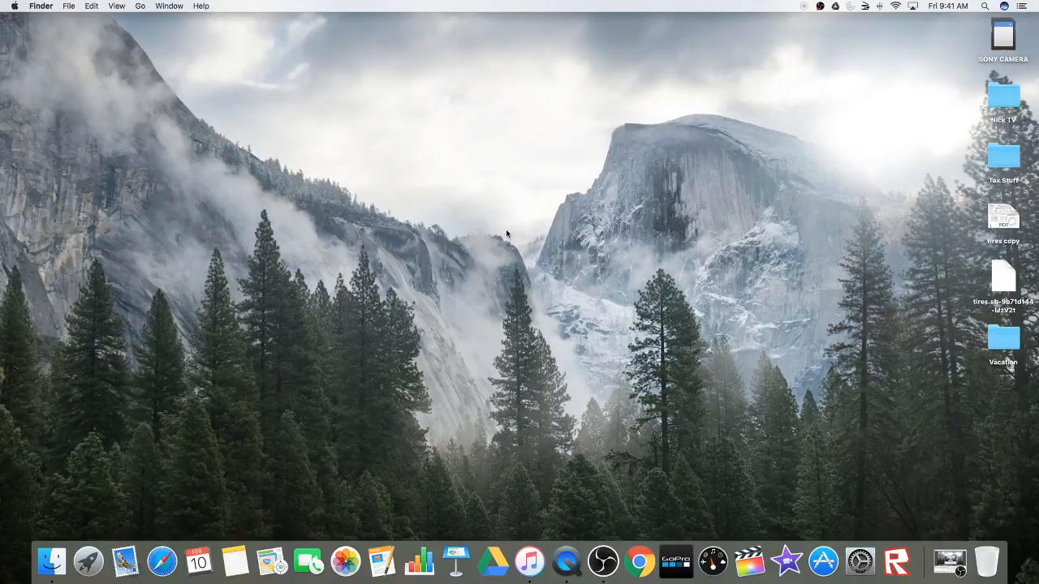
mouse_move(565, 263)
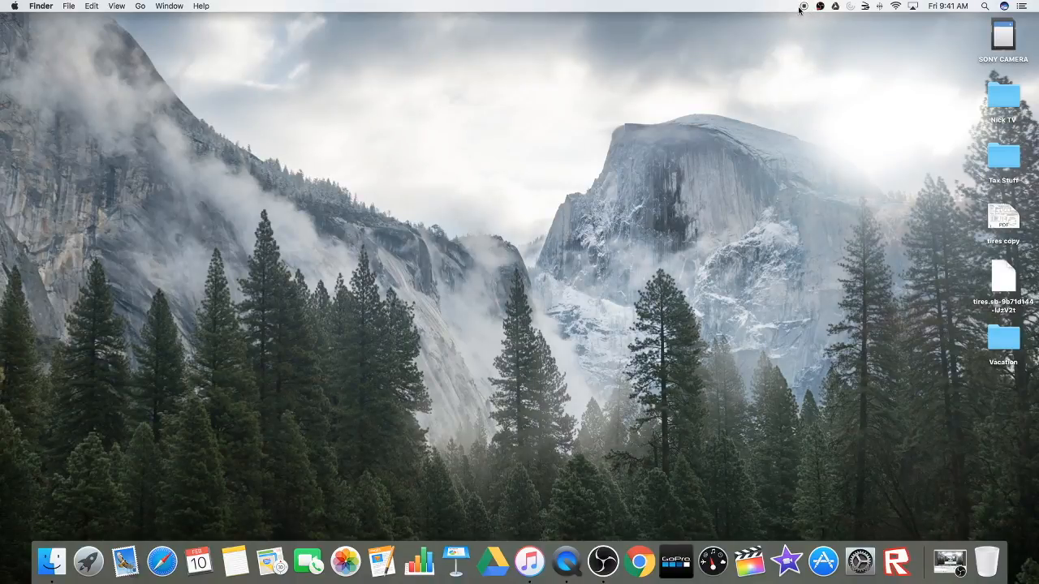
mouse_move(804, 10)
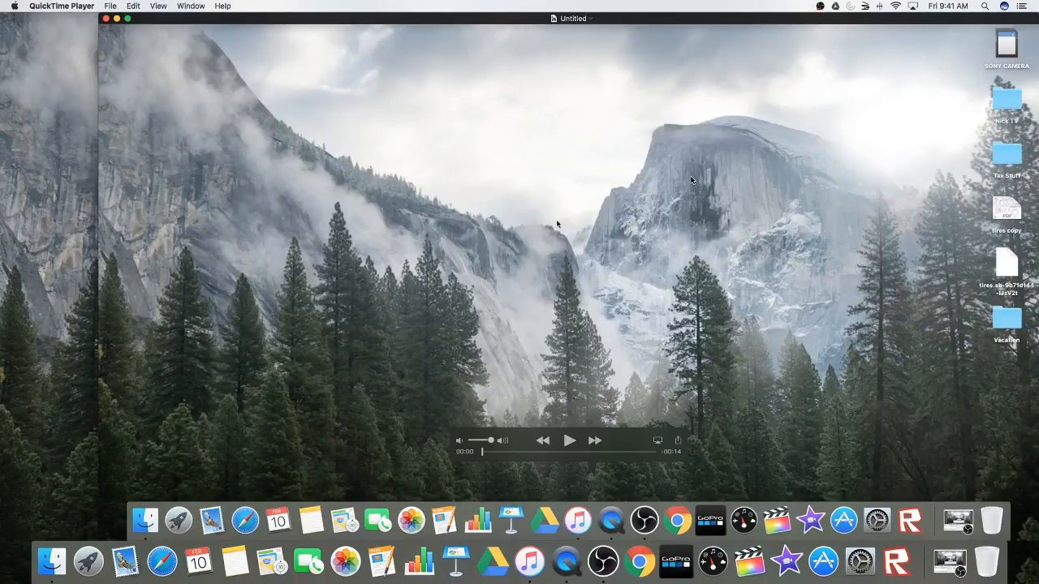
Step: Play and pause the Mac screen recording, then close it choosing Don't Save
left_click(568, 440)
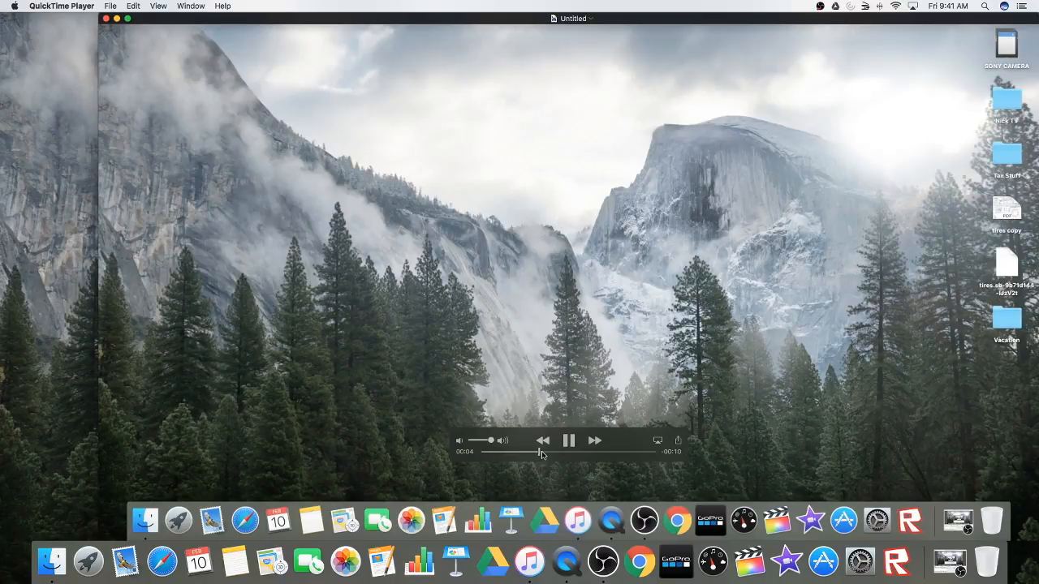
left_click(568, 441)
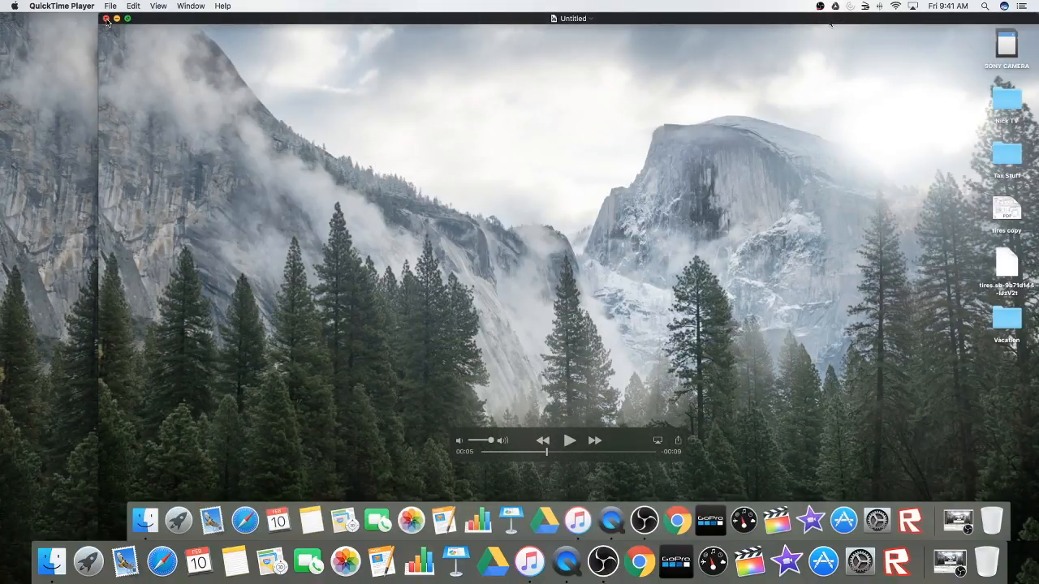
left_click(106, 19)
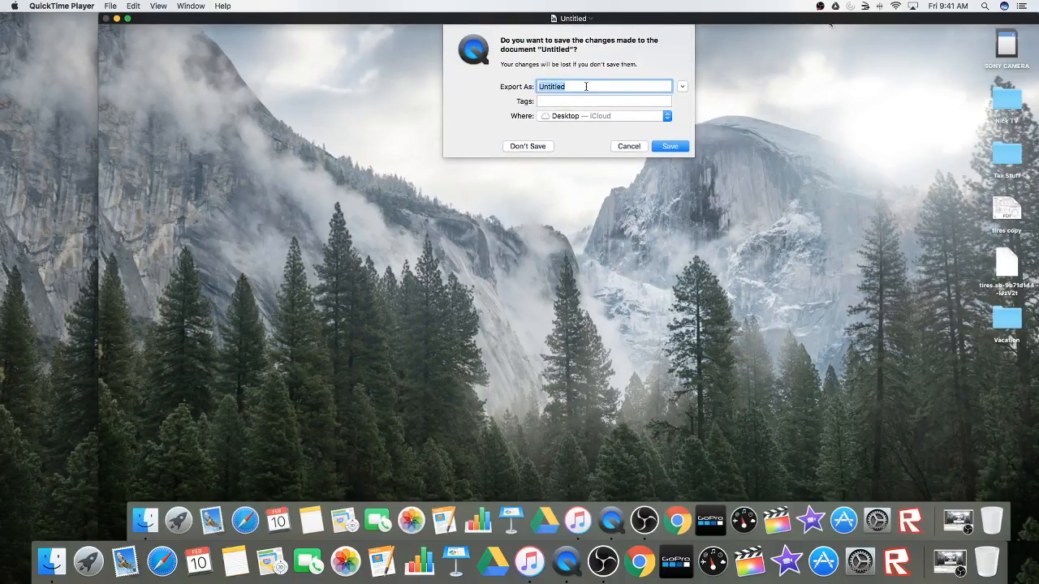
type("dfdg")
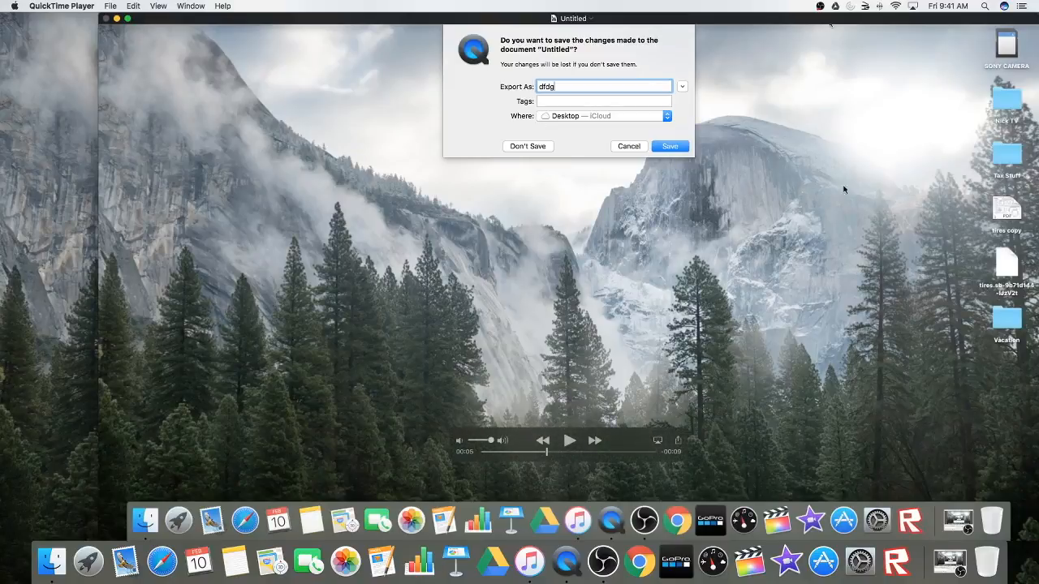
left_click(528, 146)
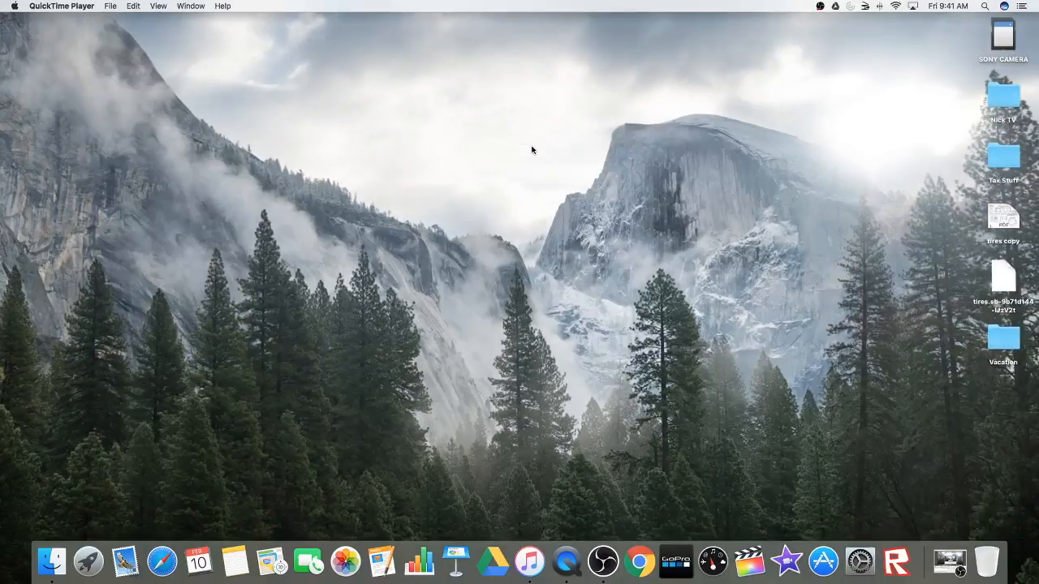
mouse_move(956, 94)
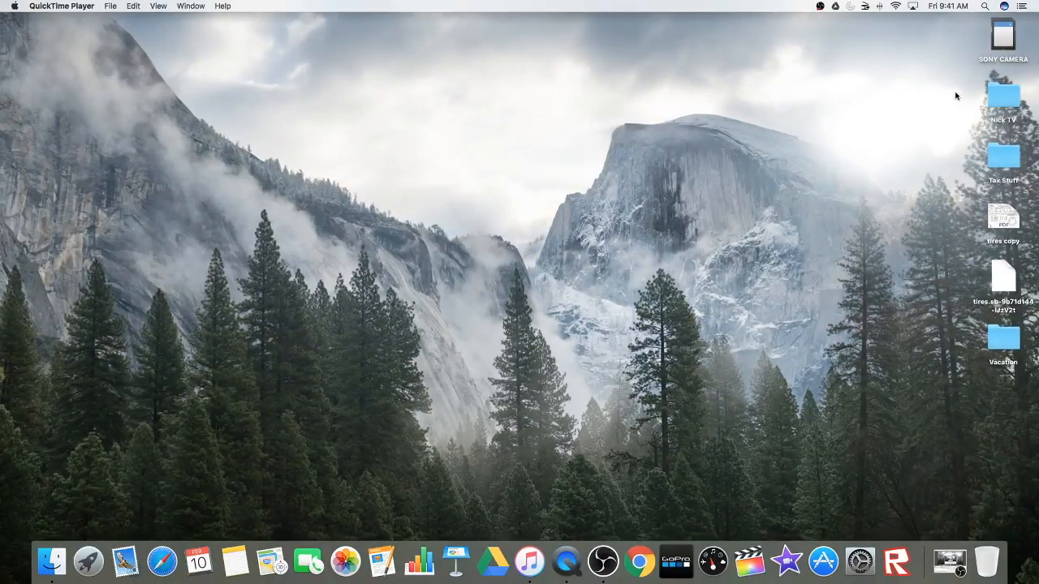
mouse_move(941, 179)
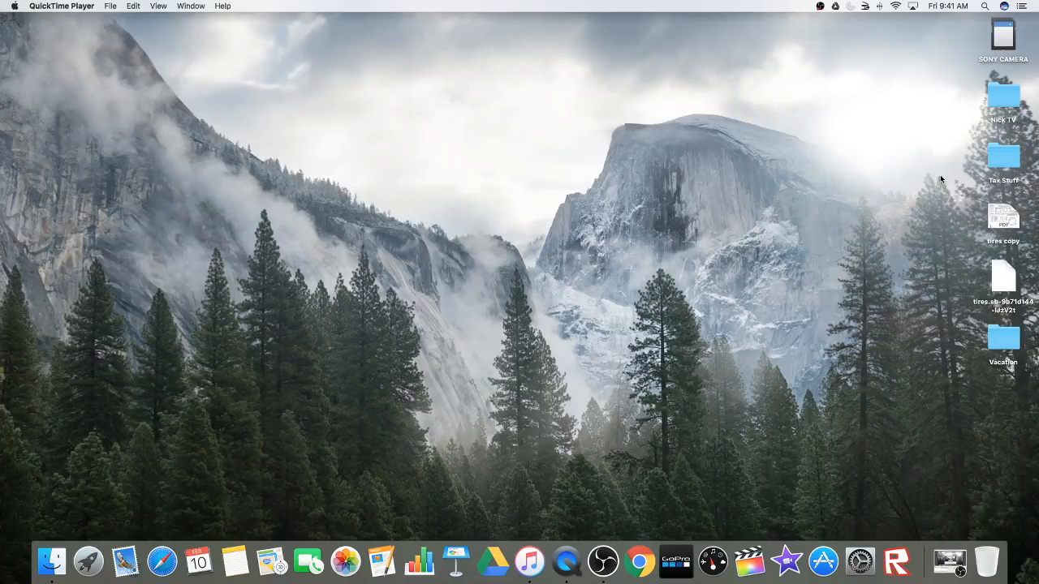
mouse_move(896, 263)
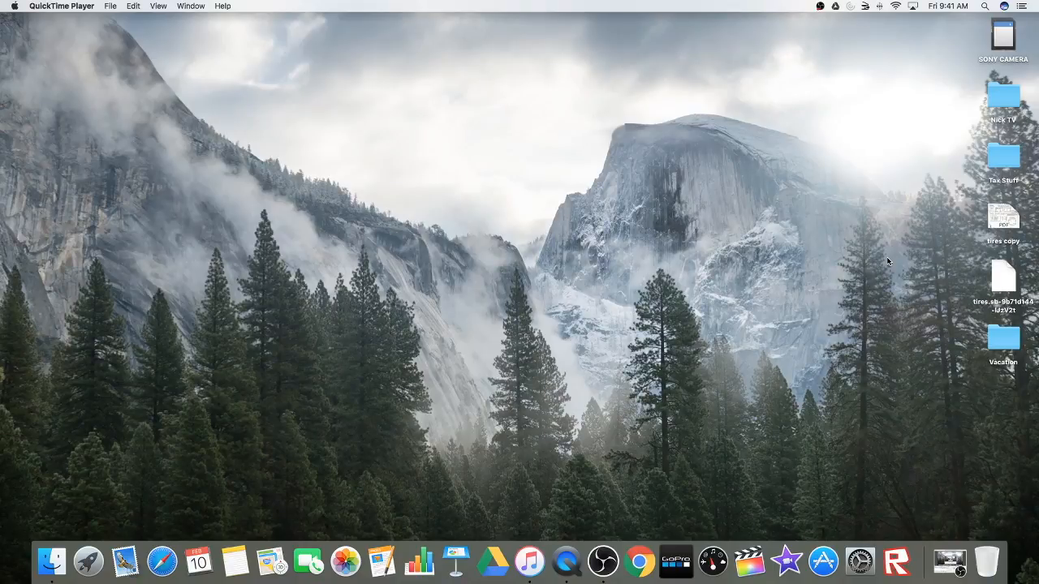
mouse_move(238, 161)
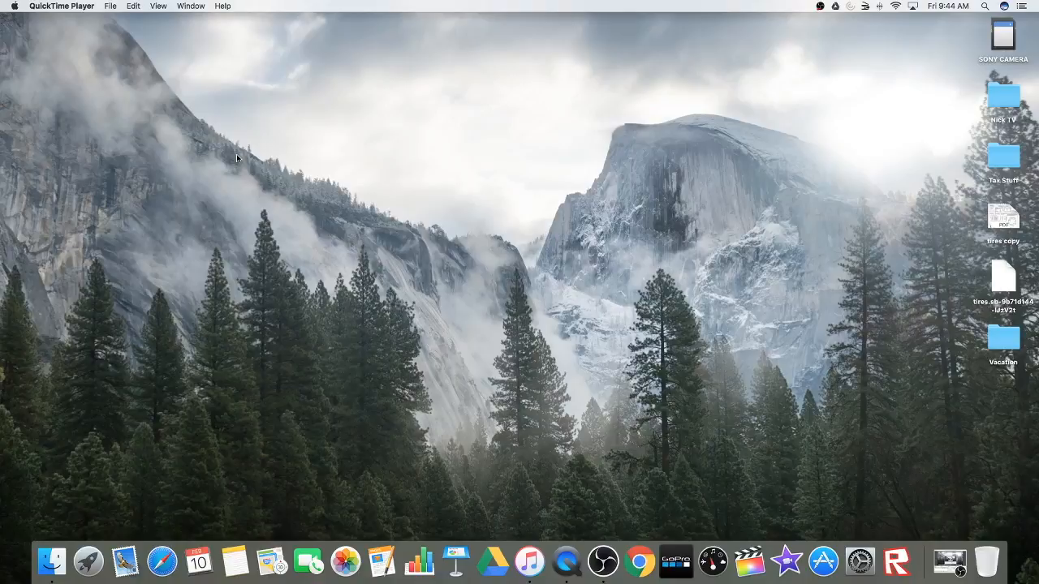
mouse_move(233, 156)
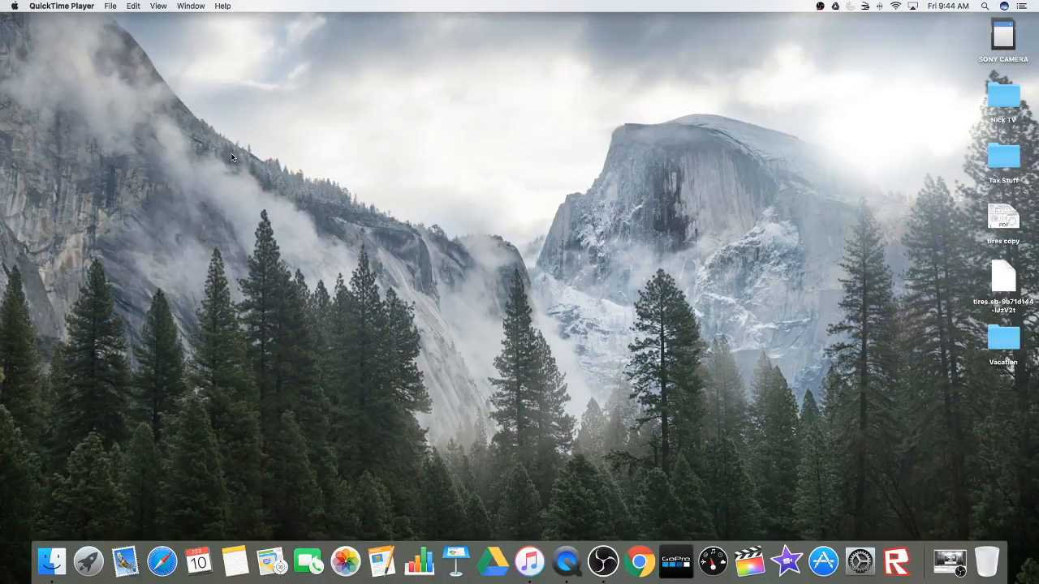
Step: Start a New Movie Recording from the File menu with the iPhone as camera
left_click(111, 7)
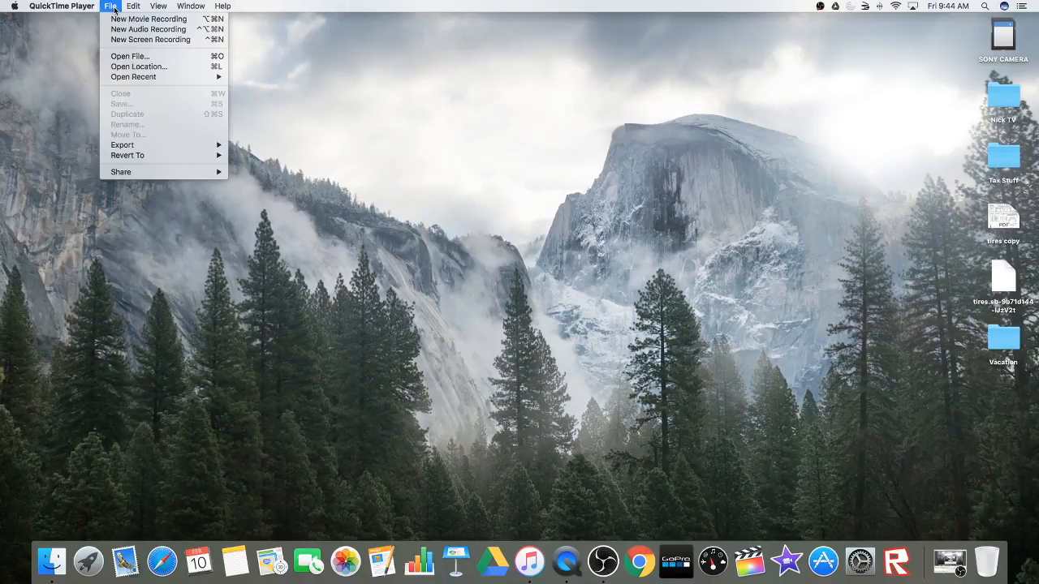
mouse_move(149, 20)
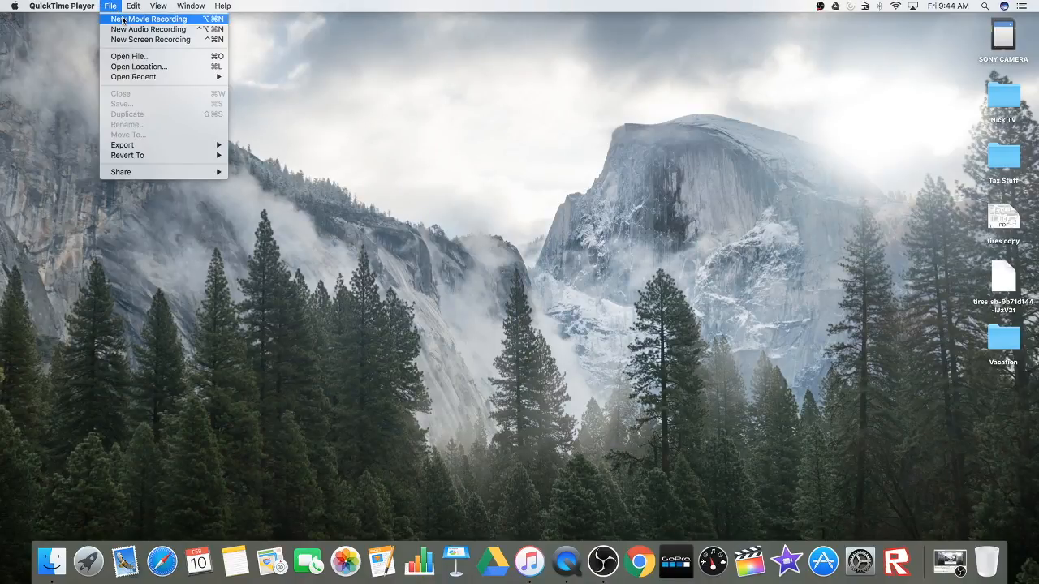
left_click(150, 19)
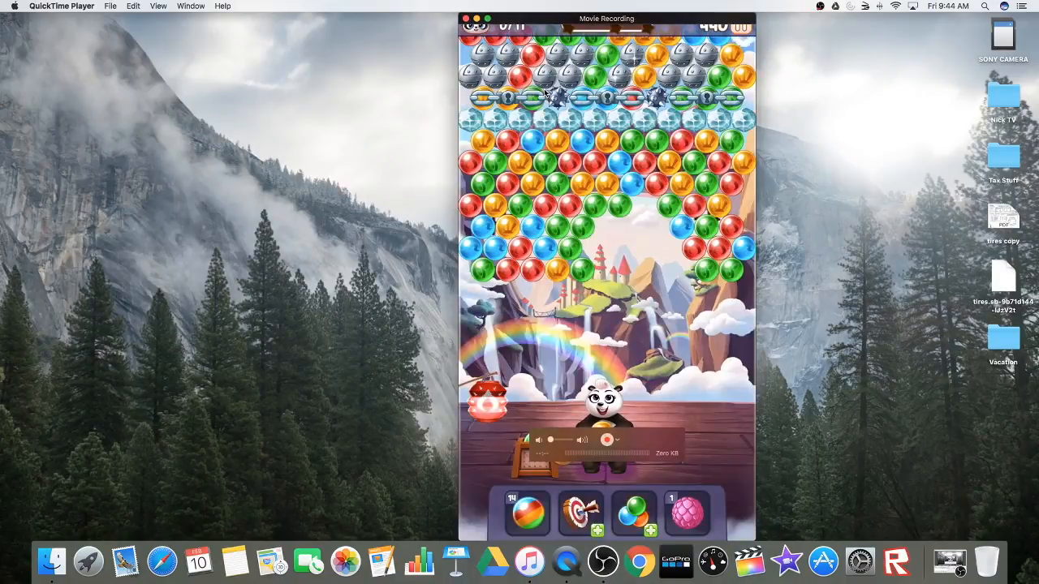
Step: Record the iPhone's bubble-shooter game screen and stop, leaving an untitled movie
left_click(618, 439)
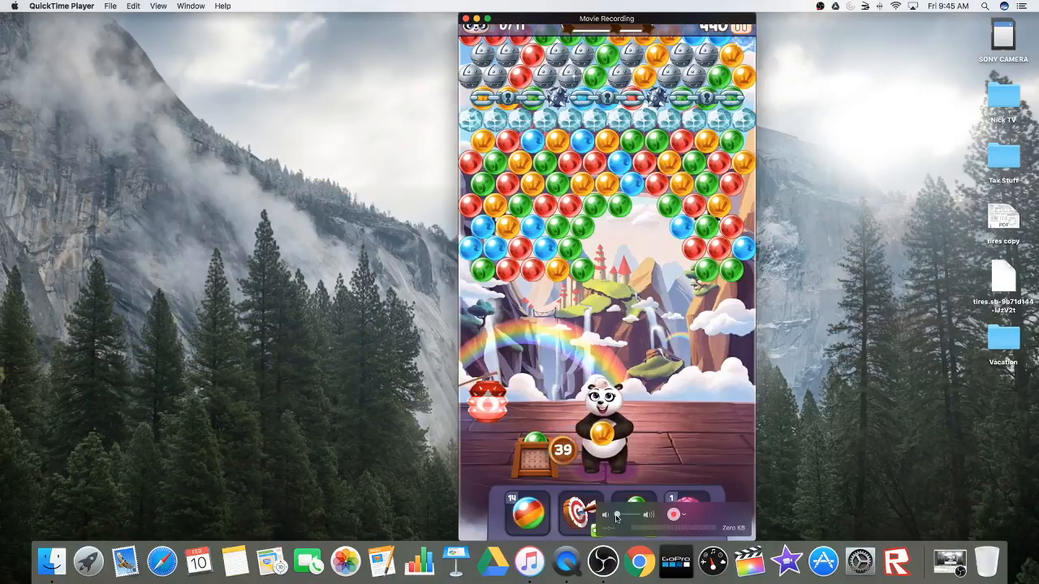
left_click(673, 515)
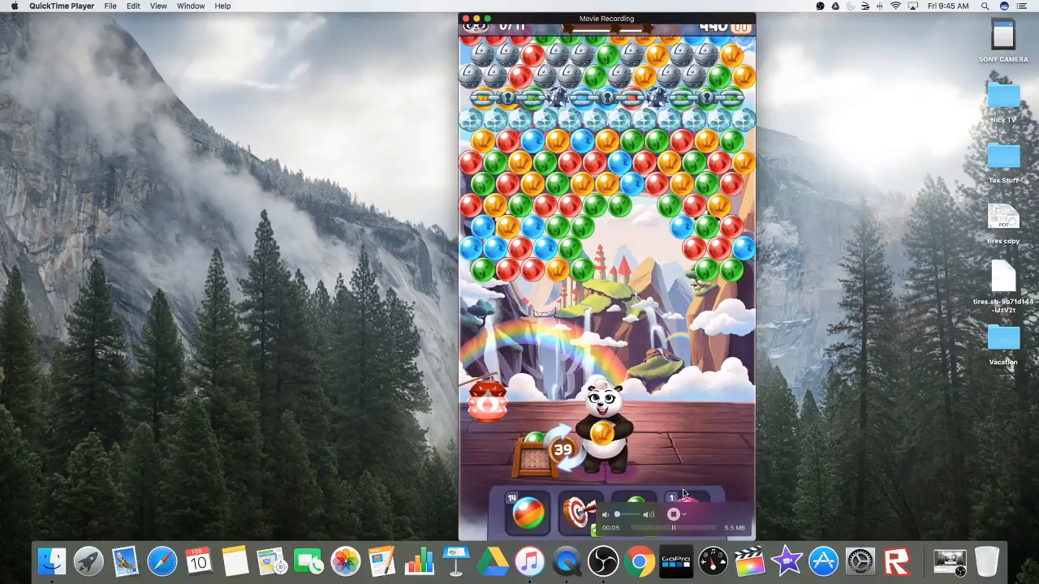
left_click(685, 515)
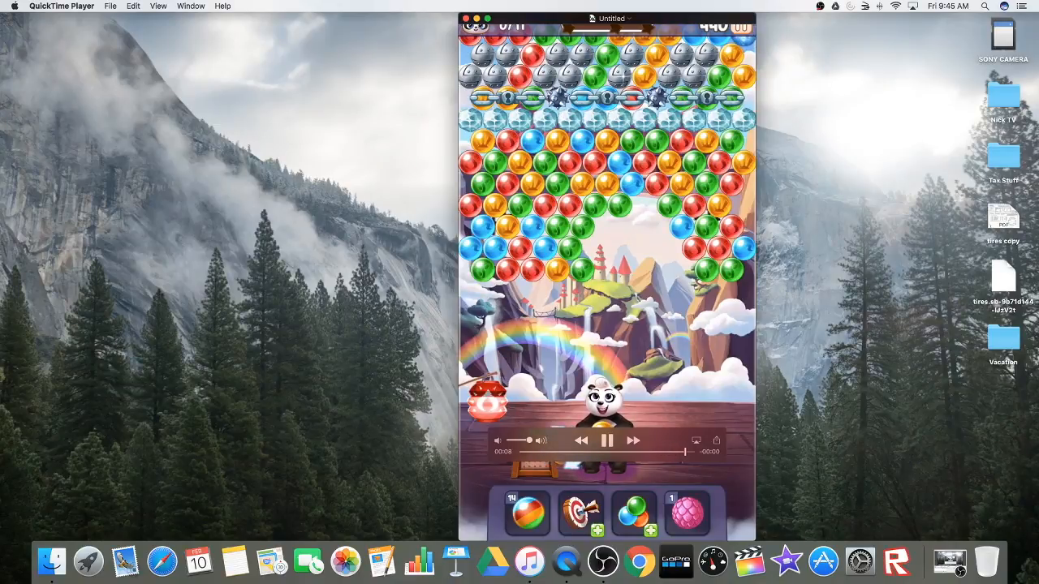
Step: Pause the iPhone recording's playback and close its window, raising the save prompt
left_click(608, 440)
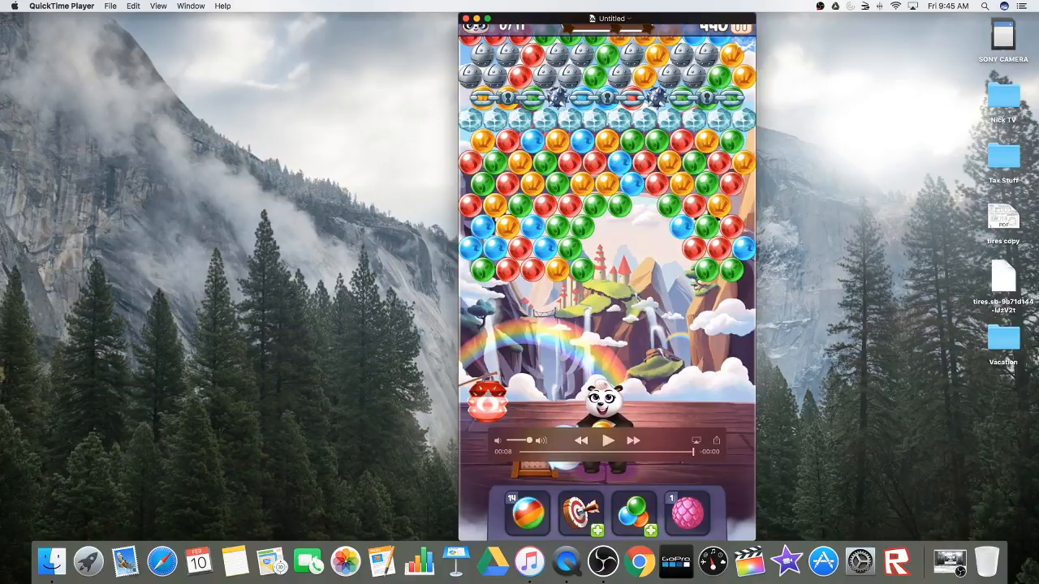
mouse_move(528, 454)
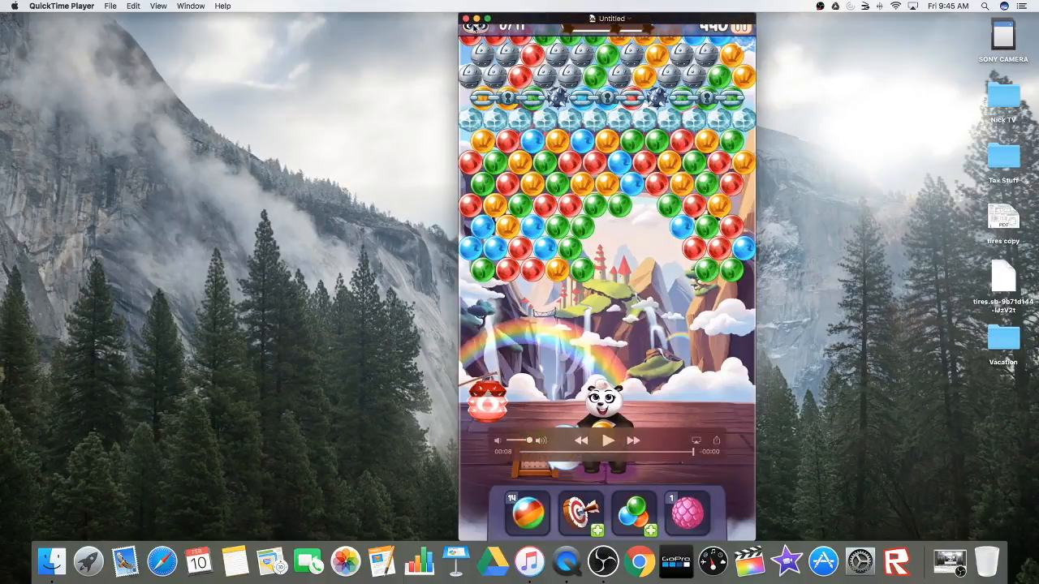
left_click(464, 18)
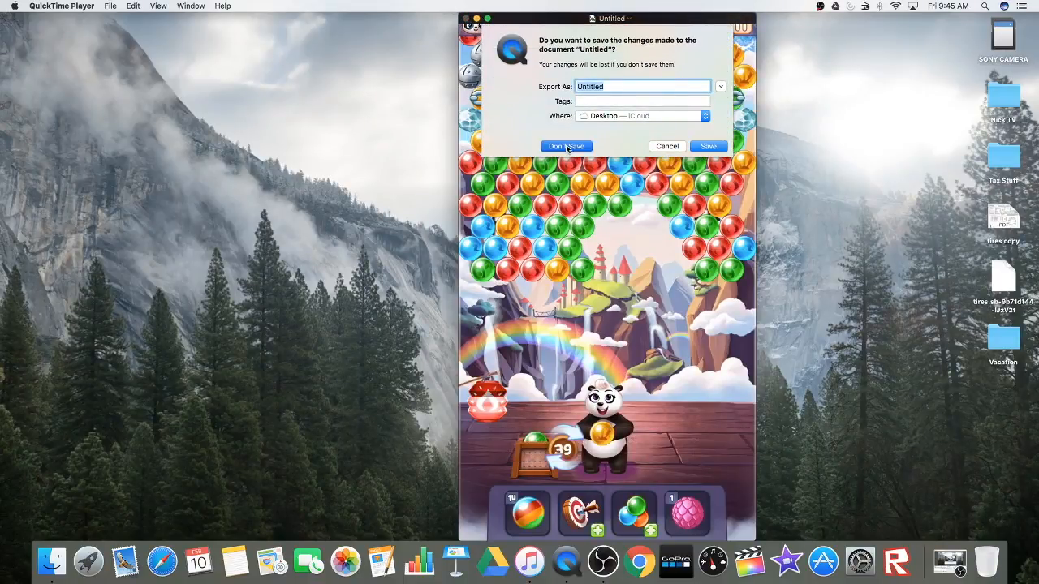
Step: Discard the untitled iPhone recording with Don't Save, leaving no windows open
left_click(565, 146)
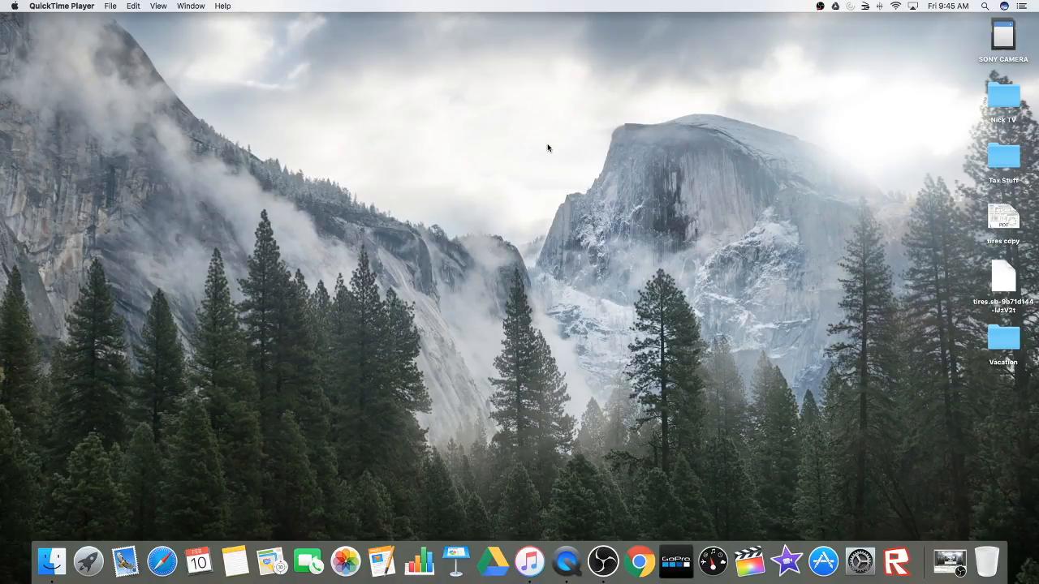
mouse_move(565, 424)
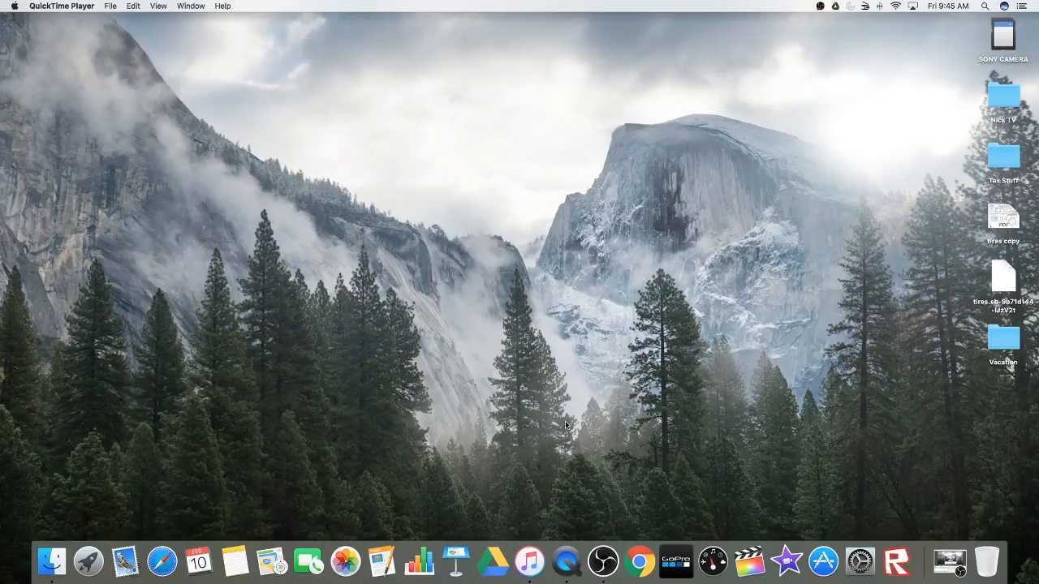
mouse_move(565, 560)
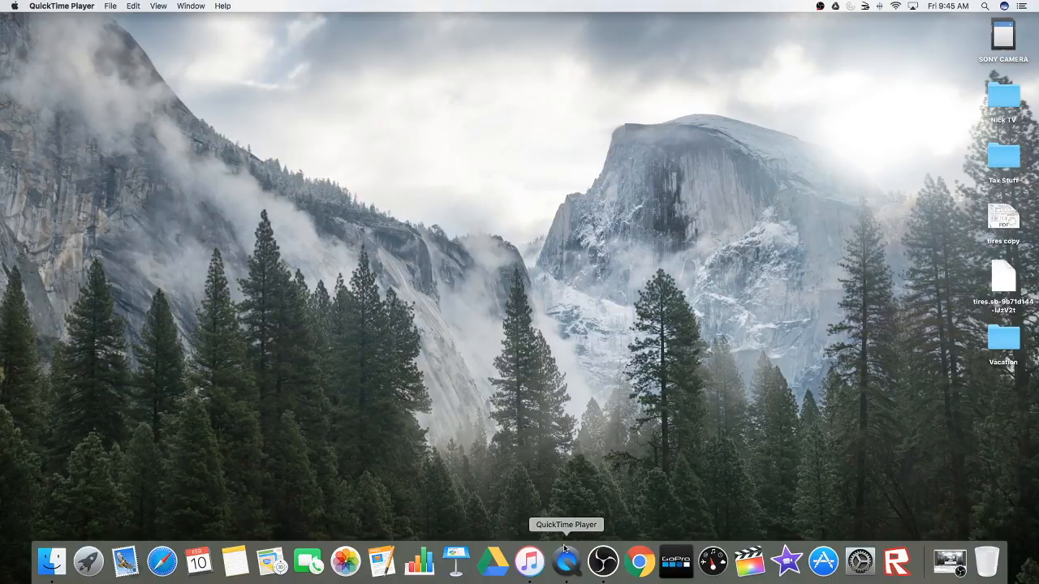
mouse_move(539, 422)
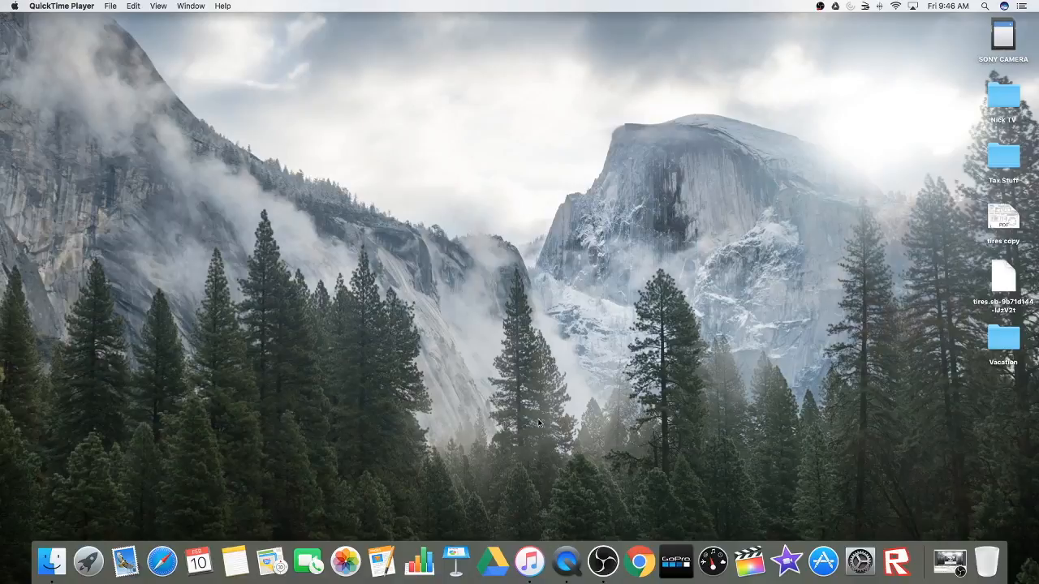
mouse_move(604, 561)
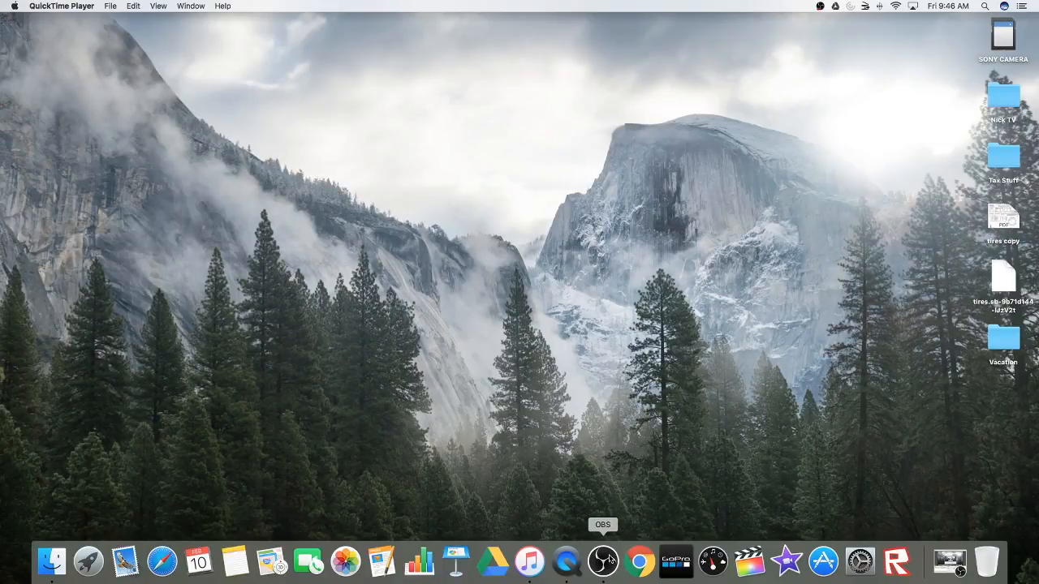
mouse_move(625, 484)
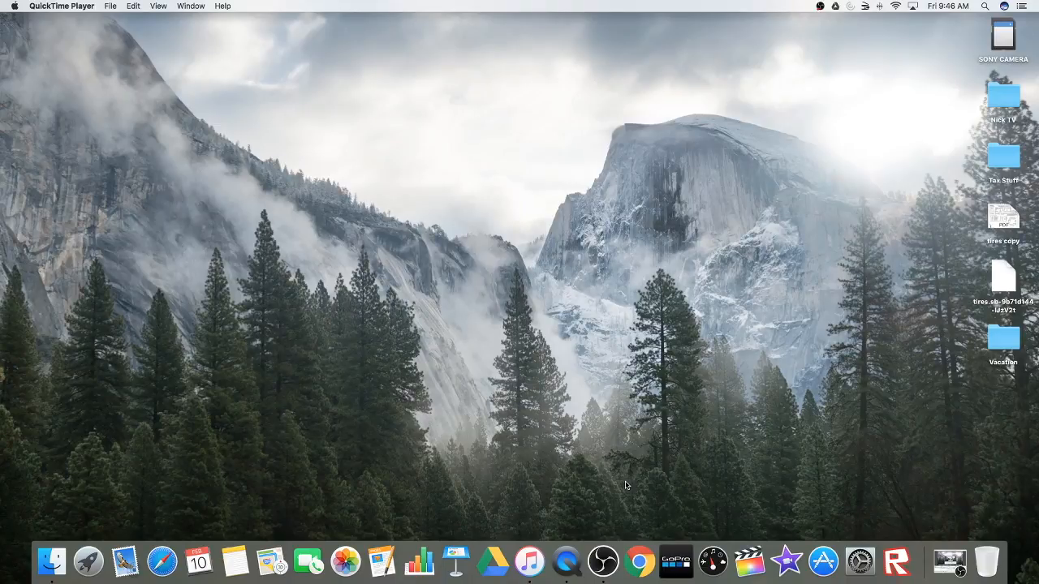